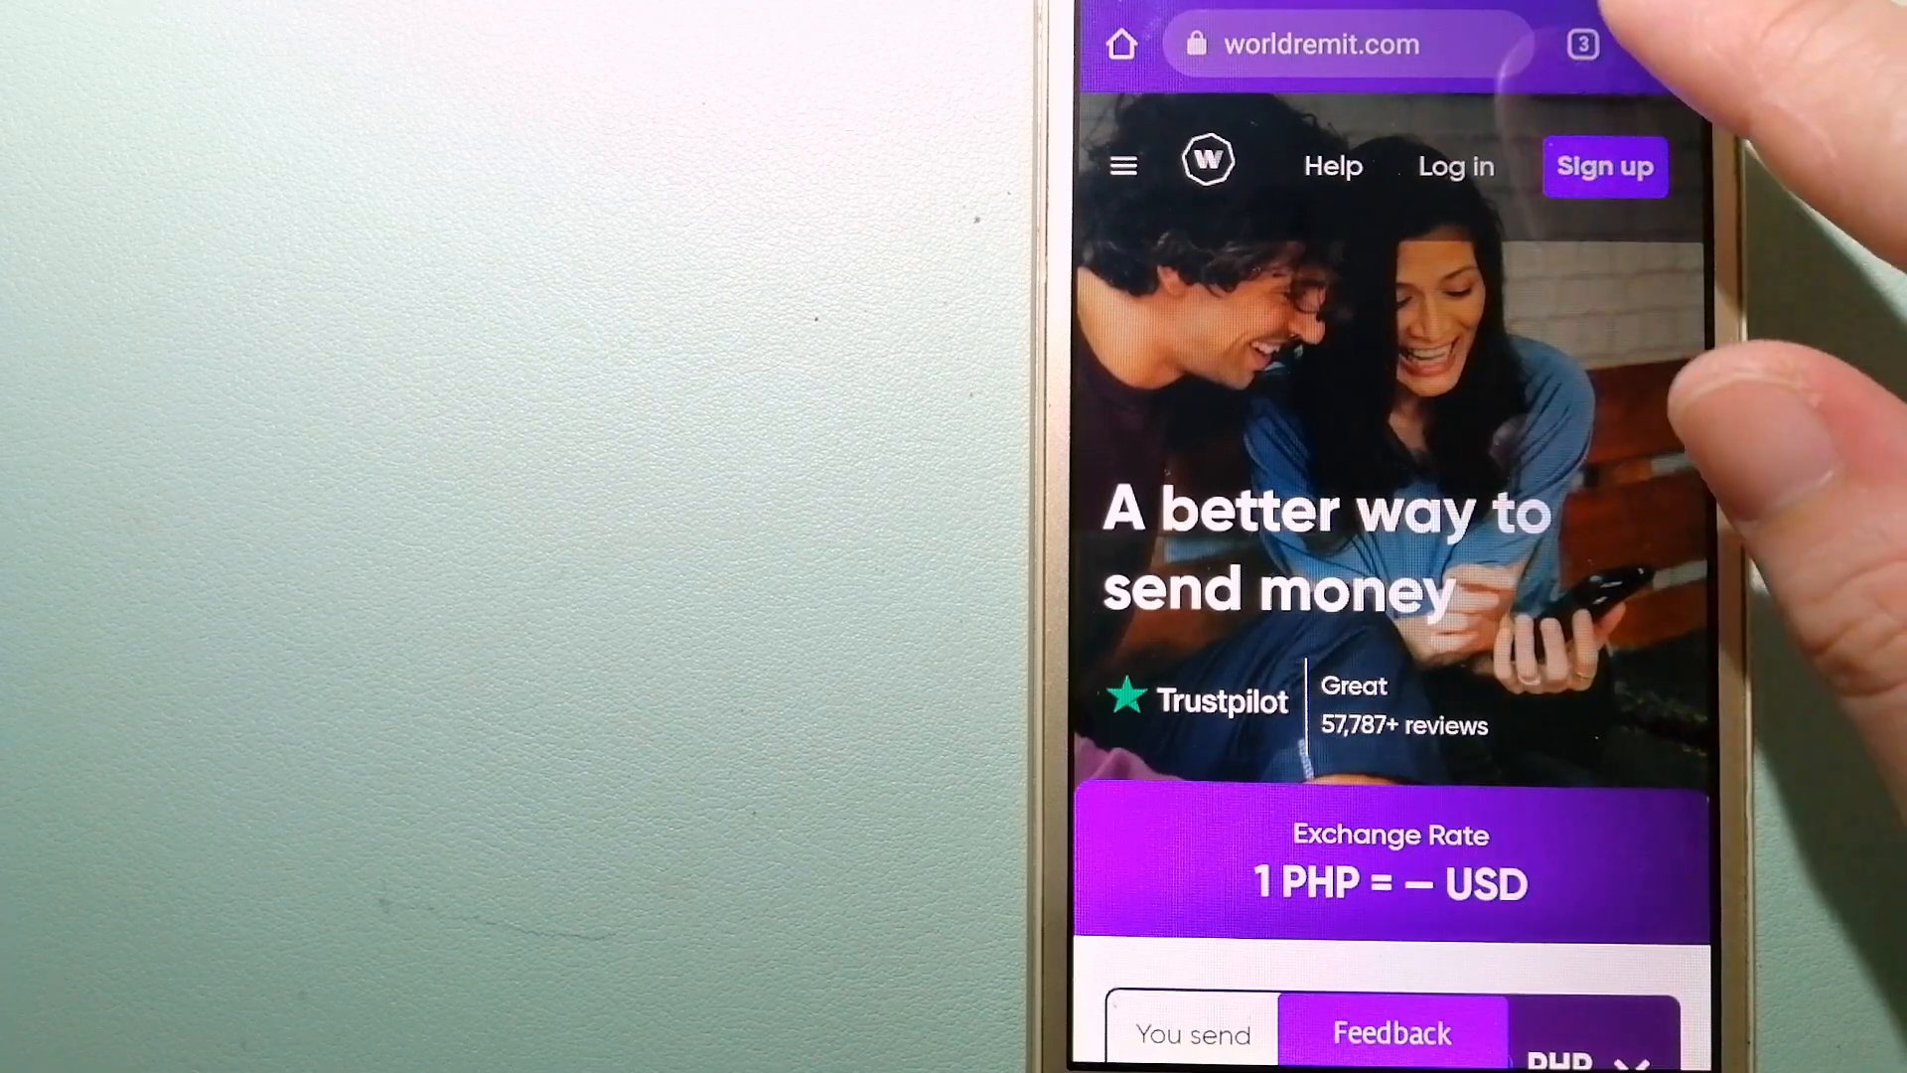
Switch from the WorldRemit page to the open wise.com tab via the tab switcher
click(1582, 43)
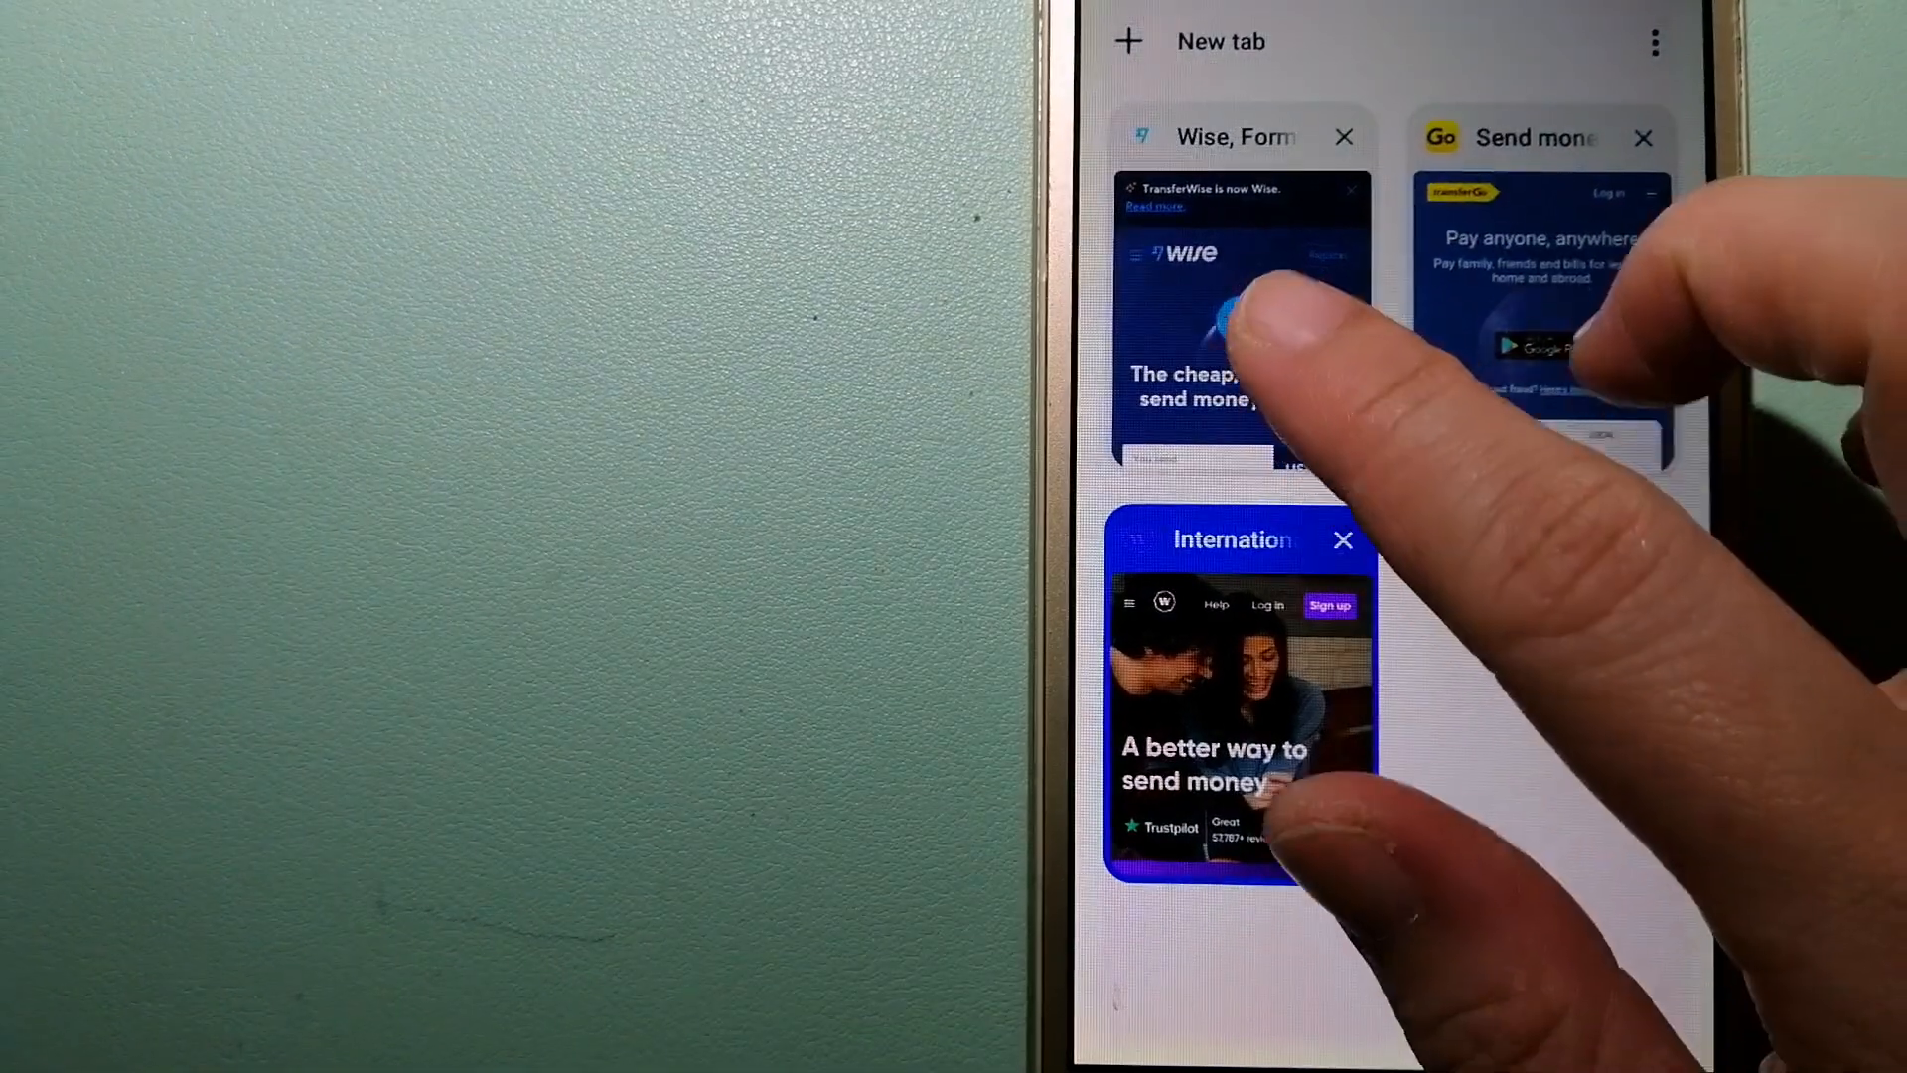
click(1241, 329)
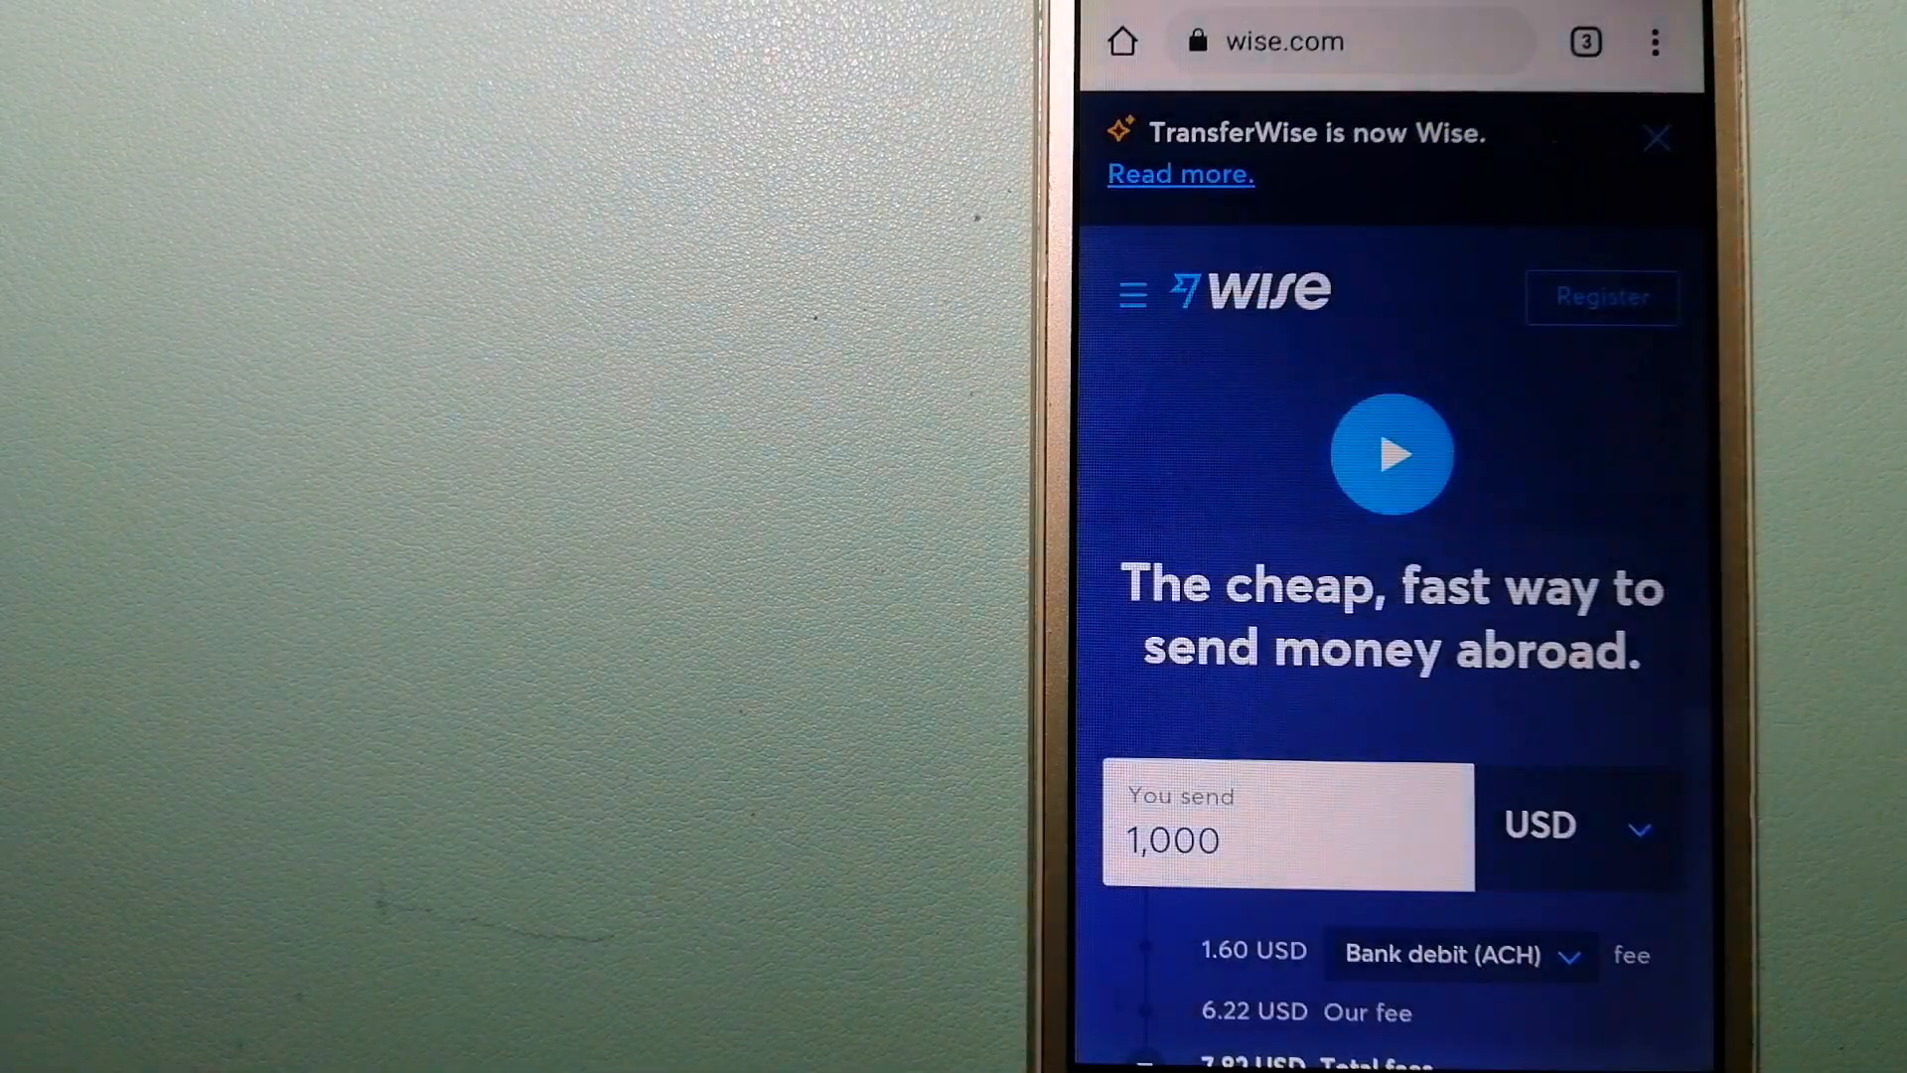